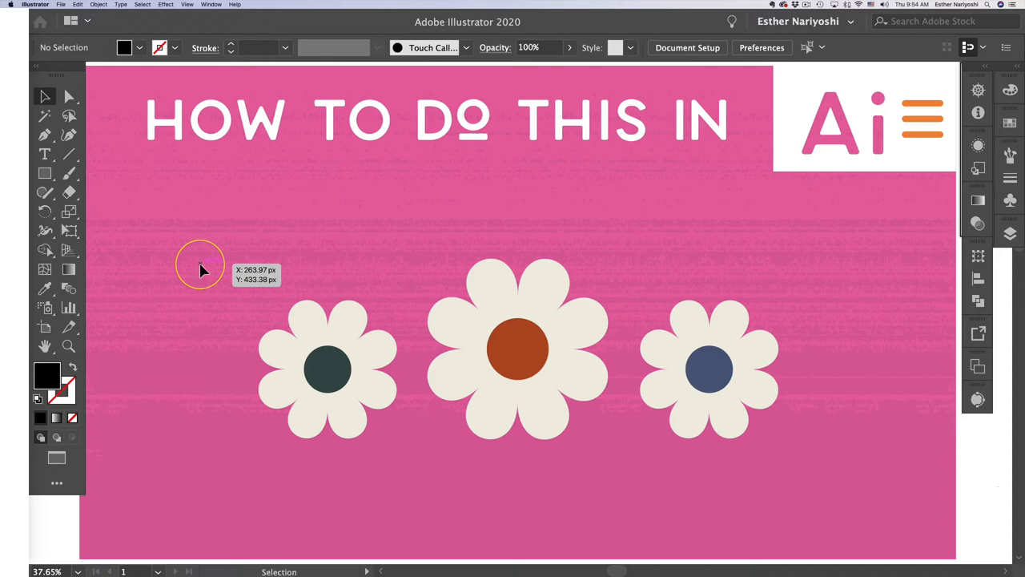
pyautogui.moveTo(392, 264)
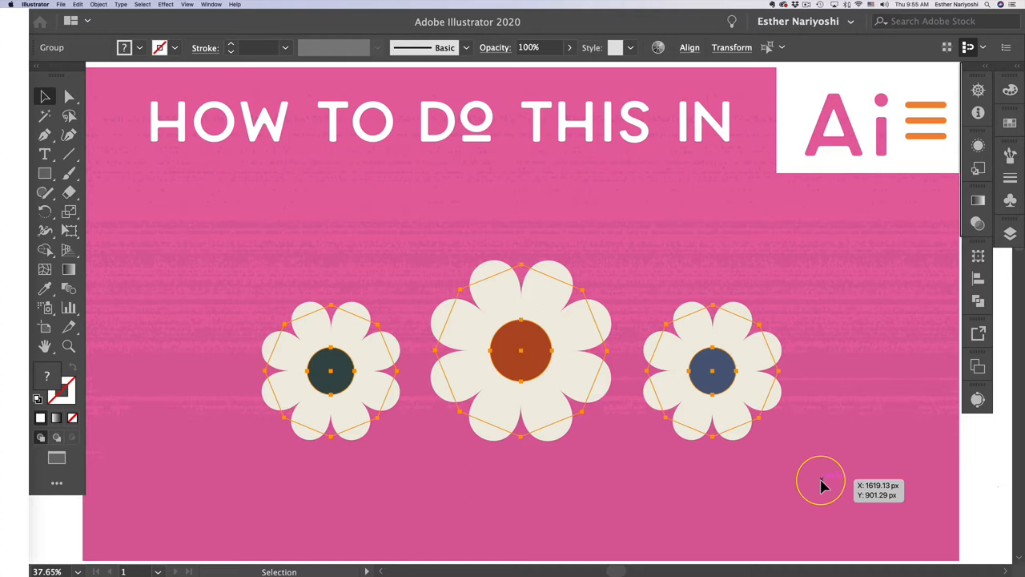
# Draw a seven-sided polygon and fill it with the flowers' cream colour via the Eyedropper.
pyautogui.click(68, 230)
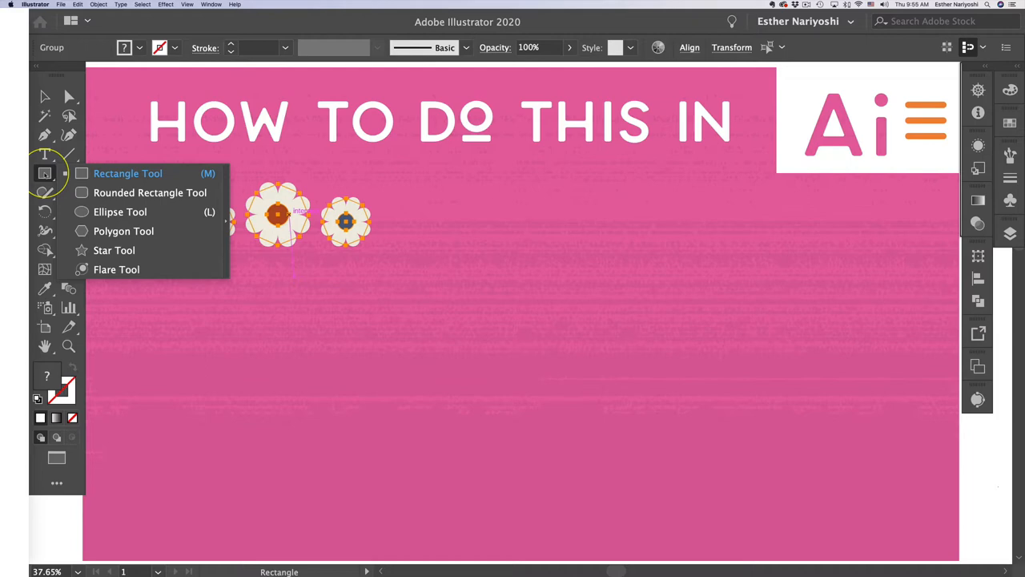
pyautogui.click(123, 230)
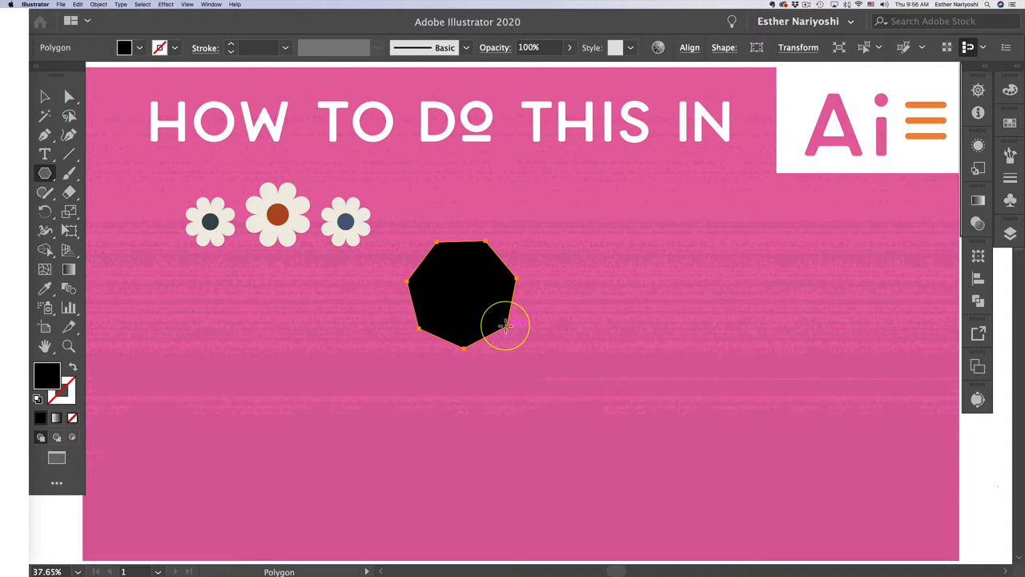
pyautogui.click(505, 317)
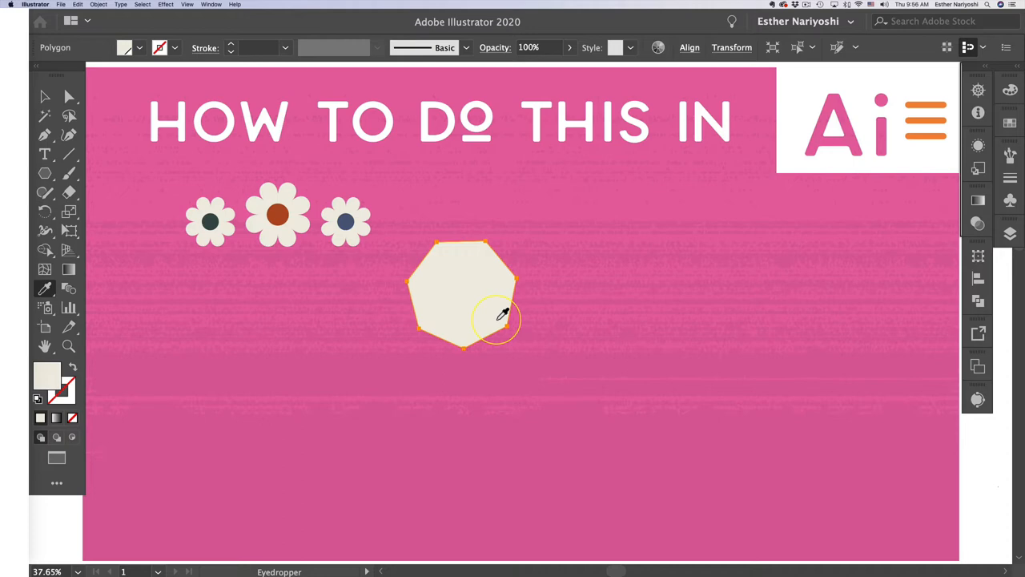
pyautogui.click(167, 5)
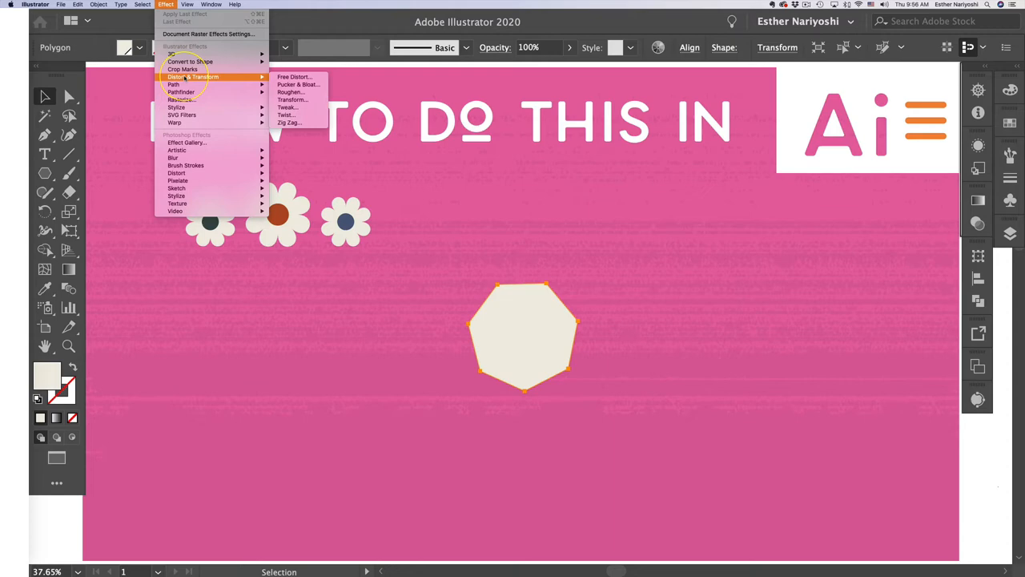
# Apply Pucker & Bloat at about 62% so the polygon becomes a rounded seven-petal flower.
pyautogui.click(298, 84)
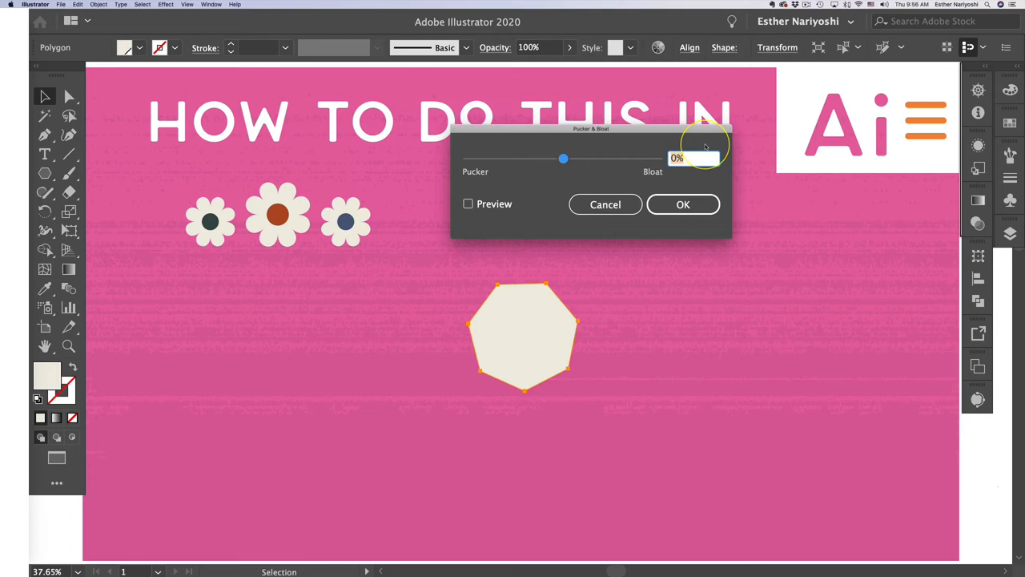
pyautogui.moveTo(564, 159); pyautogui.dragTo(609, 160)
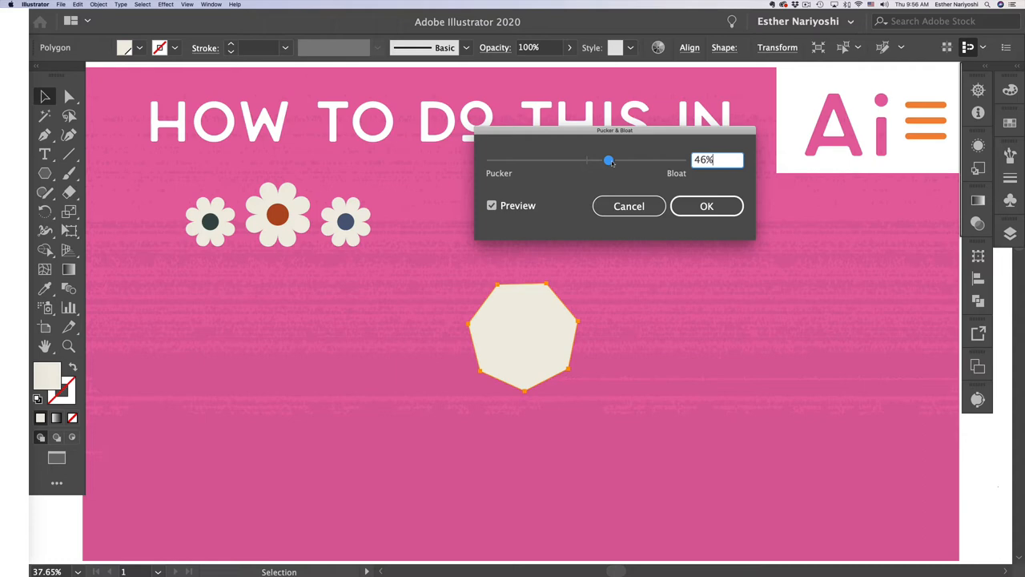
pyautogui.moveTo(608, 160); pyautogui.dragTo(626, 160)
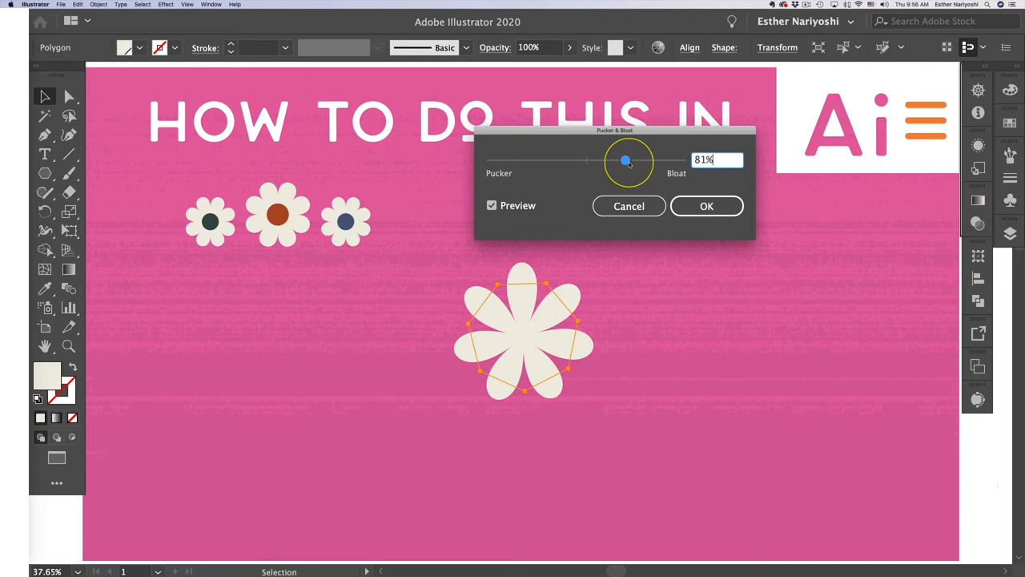
pyautogui.moveTo(627, 161); pyautogui.dragTo(559, 160)
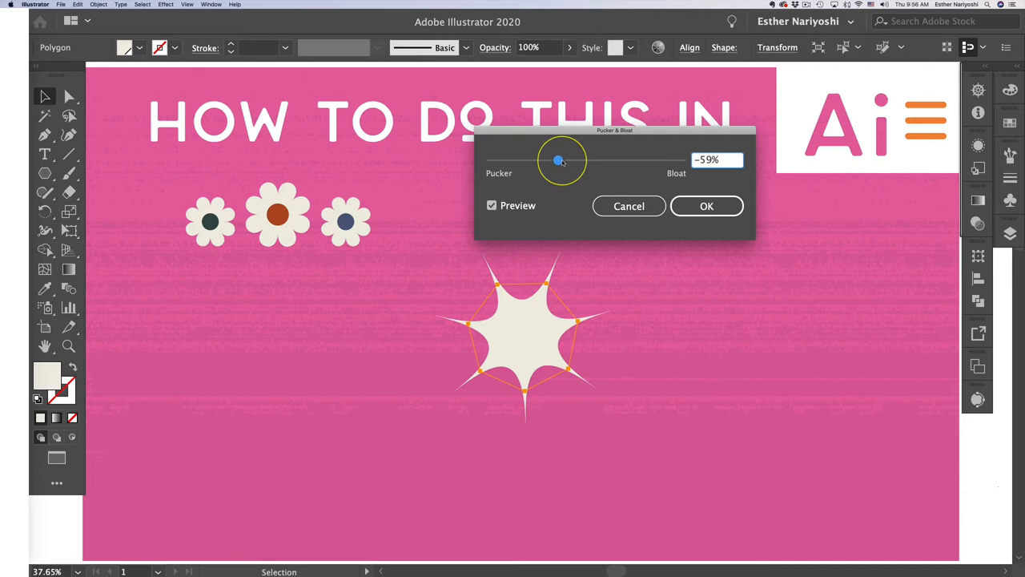
pyautogui.moveTo(559, 160); pyautogui.dragTo(622, 160)
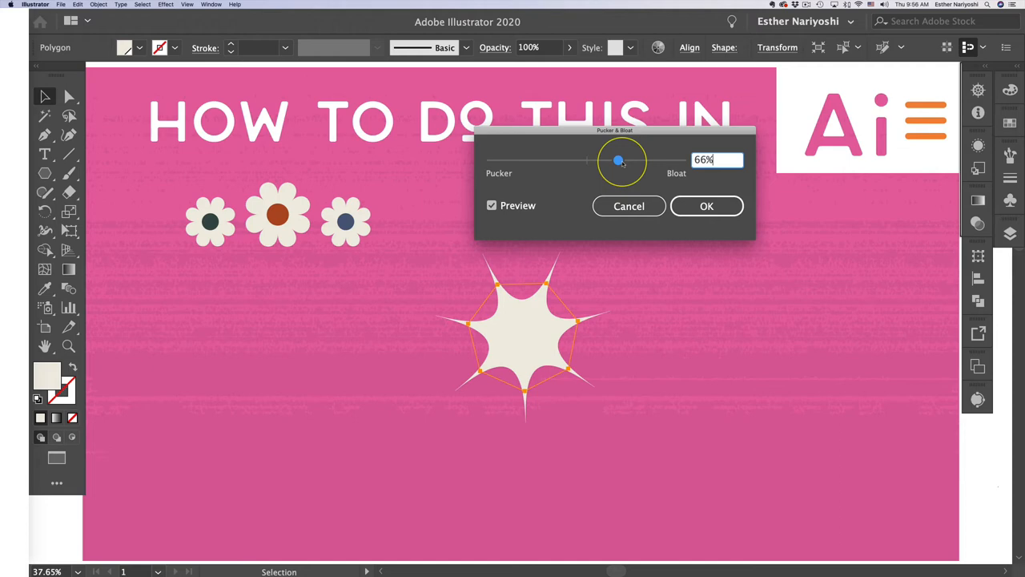
pyautogui.moveTo(621, 160); pyautogui.dragTo(617, 160)
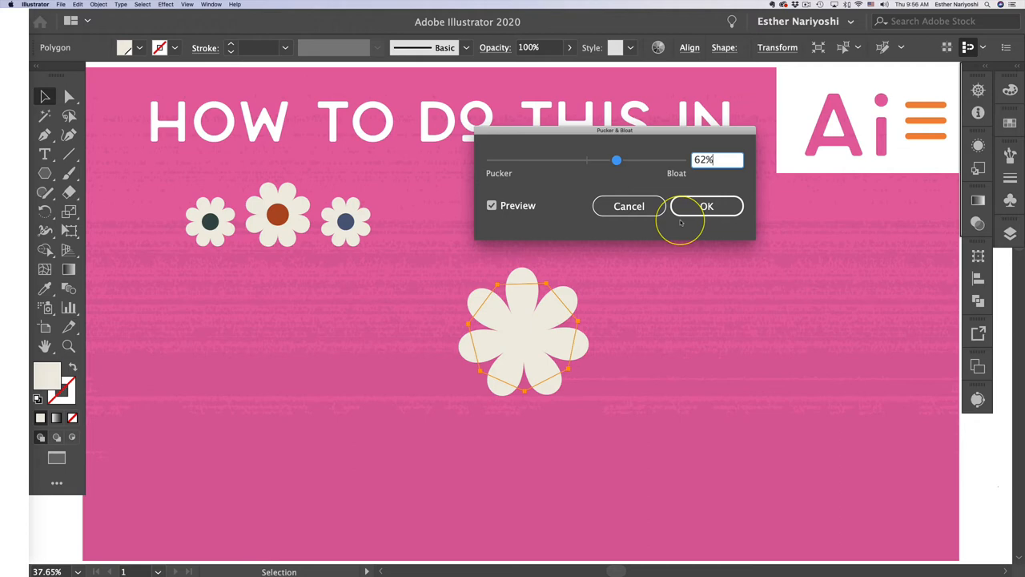
pyautogui.click(707, 205)
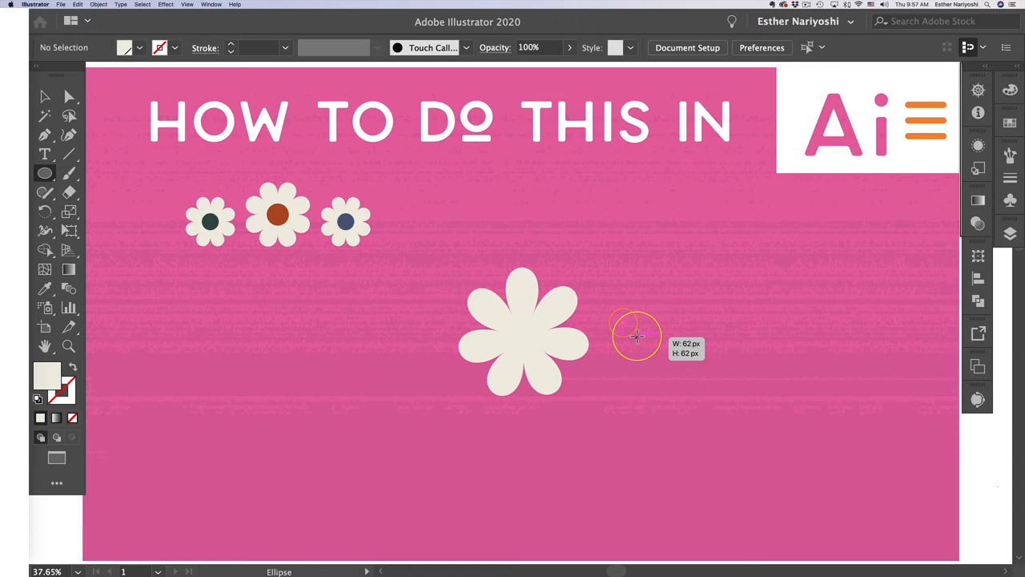
# Draw a small rust-red circle and move it onto the flower's centre.
pyautogui.click(632, 323)
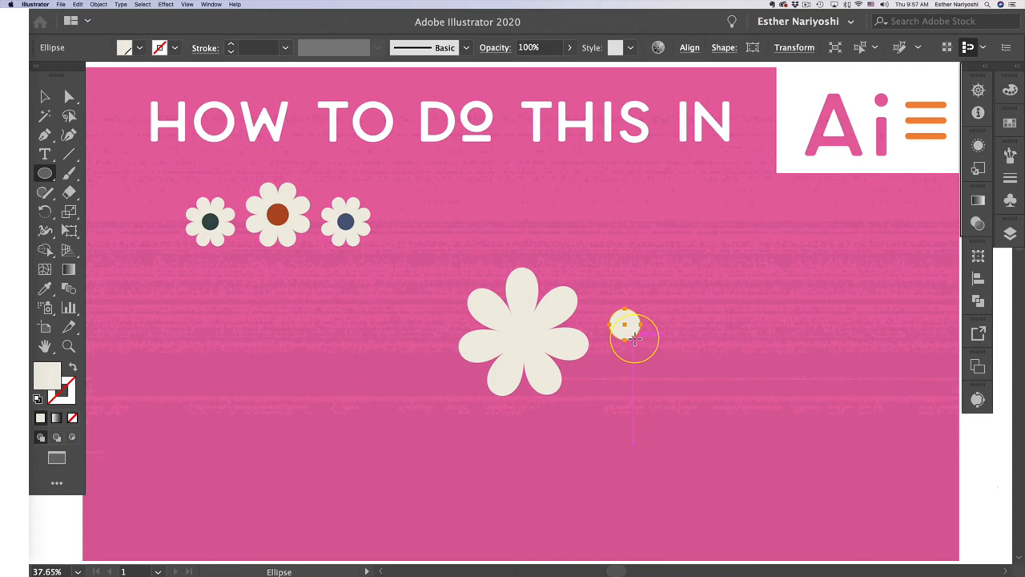
pyautogui.moveTo(633, 328); pyautogui.dragTo(521, 330)
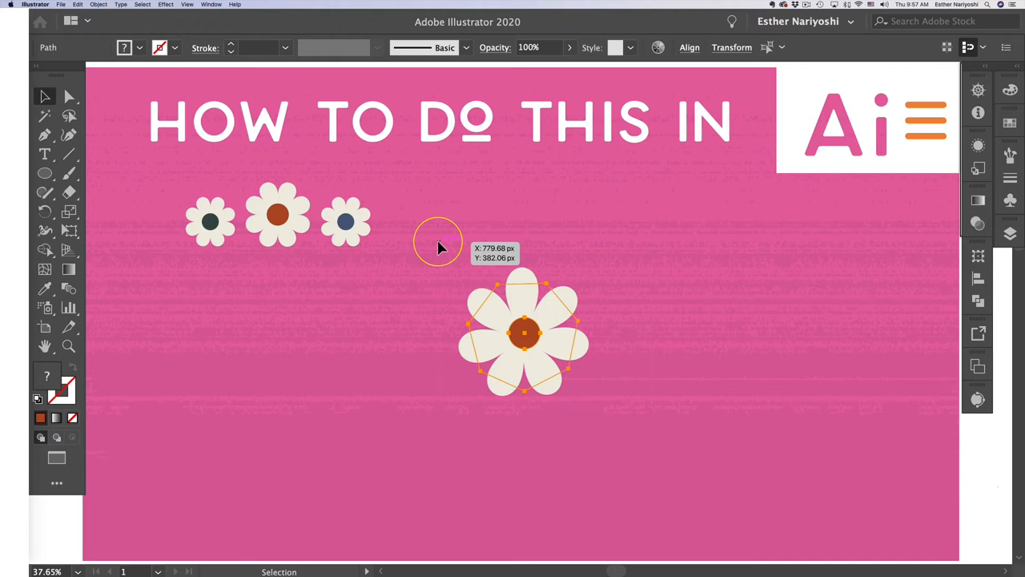
# Centre the rust-red circle on the flower with horizontal and vertical align.
pyautogui.click(689, 48)
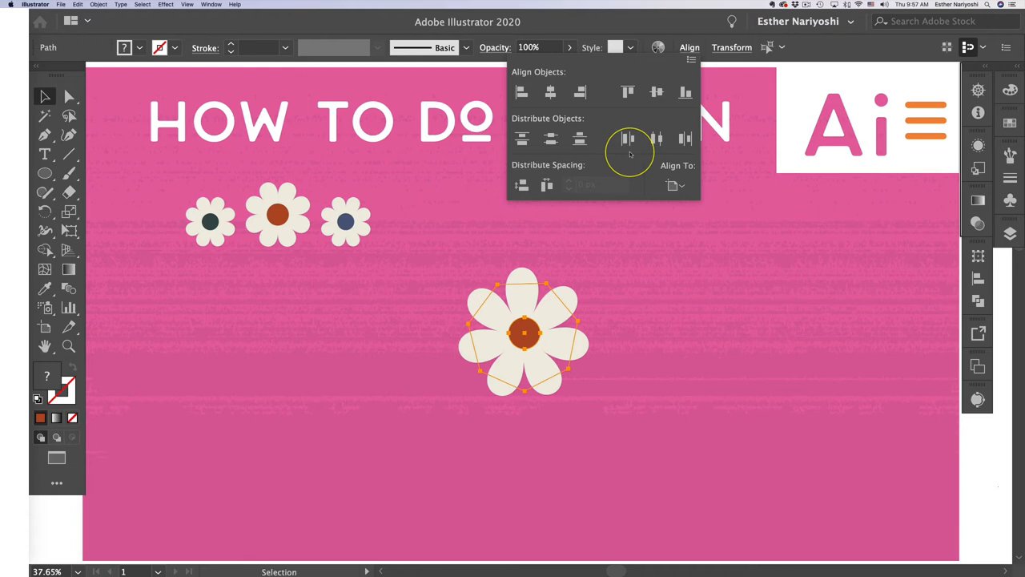
pyautogui.moveTo(551, 90)
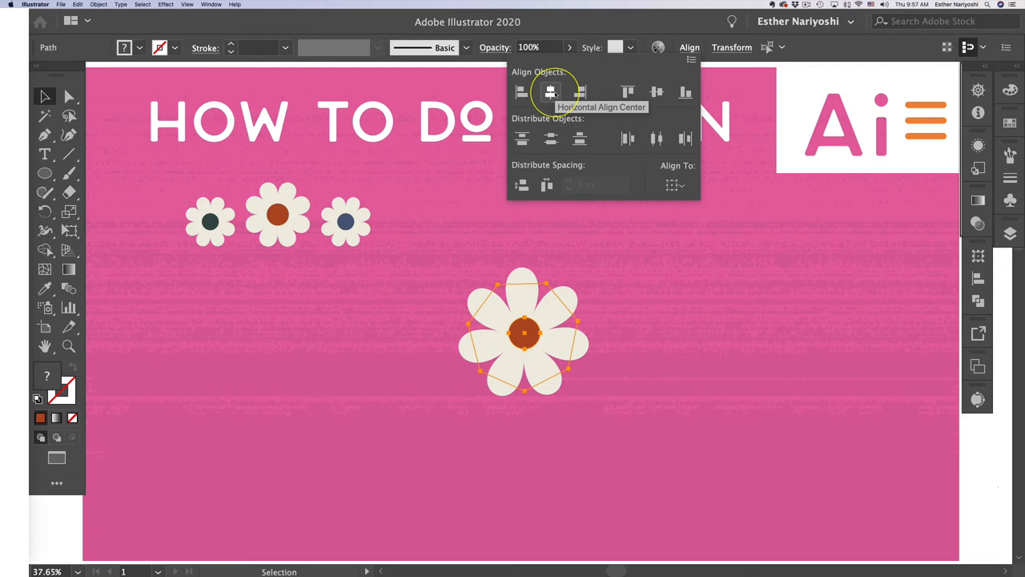
pyautogui.moveTo(657, 91)
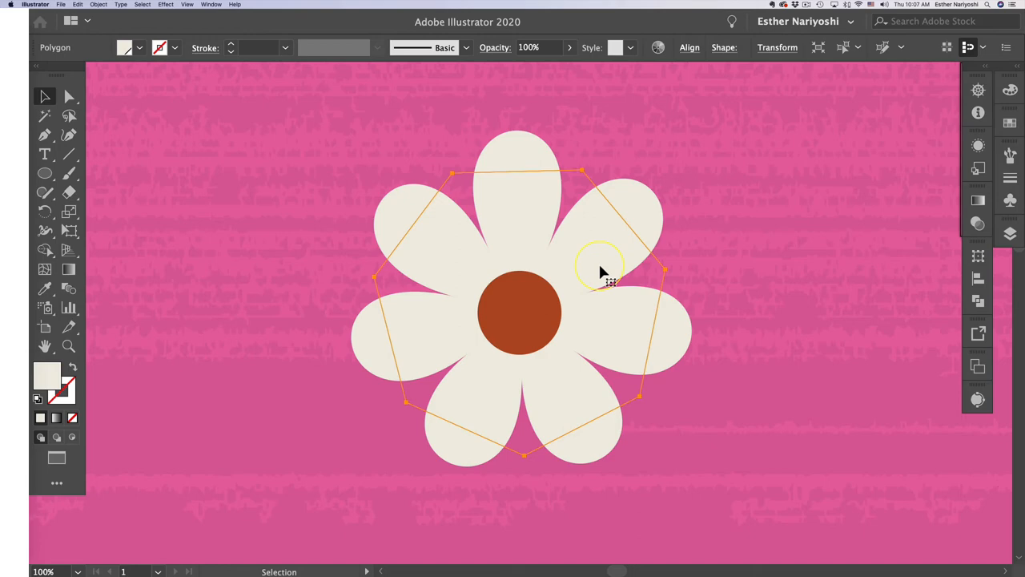
pyautogui.moveTo(610, 255)
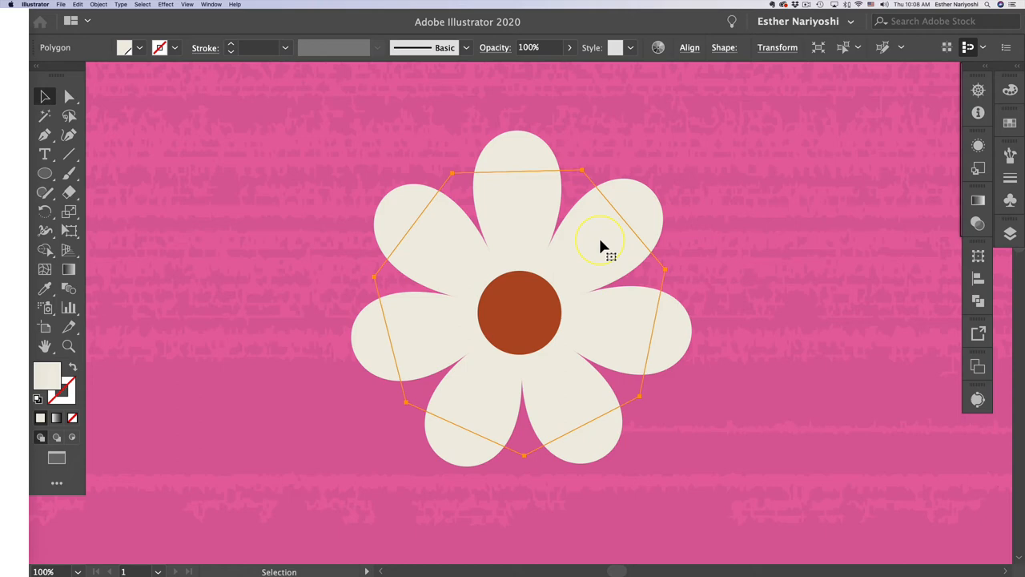
# Reduce the flower's Pucker & Bloat to 50% through the Appearance panel.
pyautogui.click(211, 4)
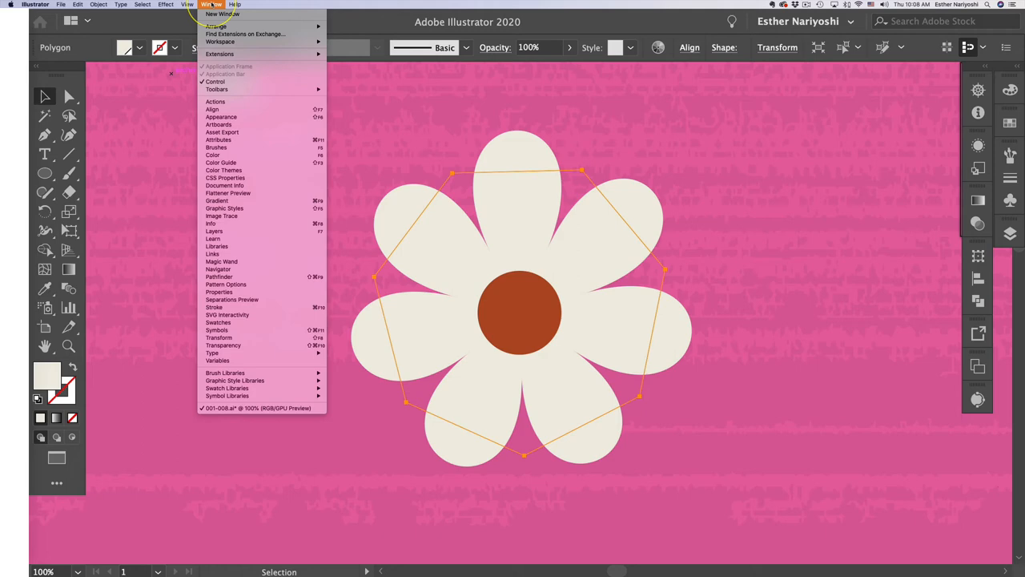
pyautogui.click(221, 115)
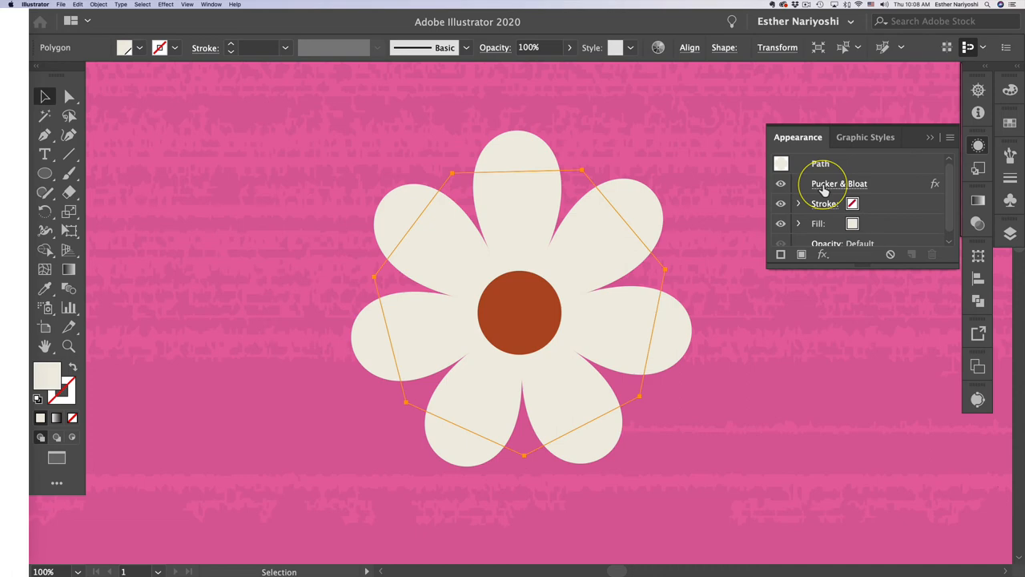
pyautogui.doubleClick(839, 183)
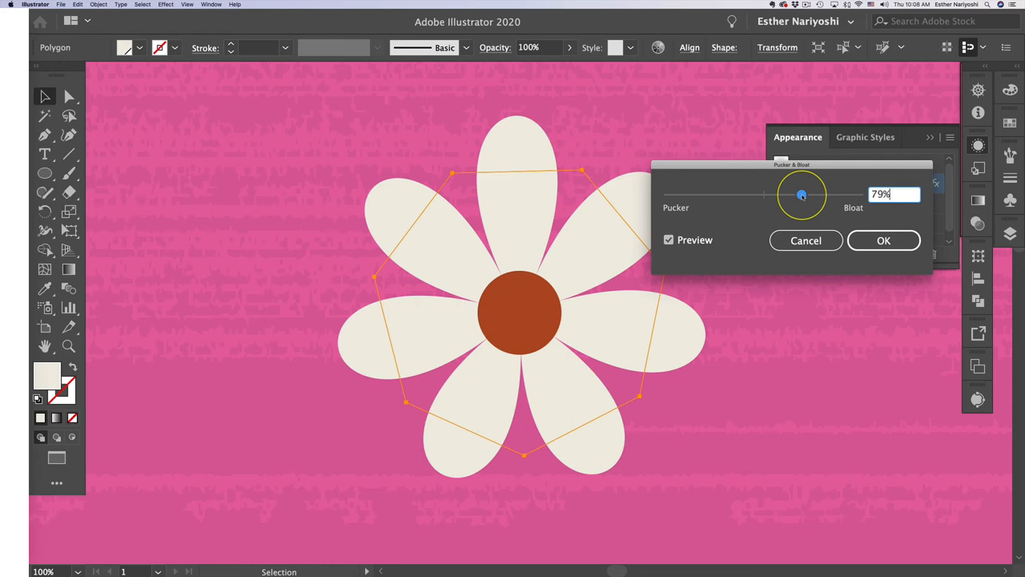
pyautogui.moveTo(801, 195); pyautogui.dragTo(788, 195)
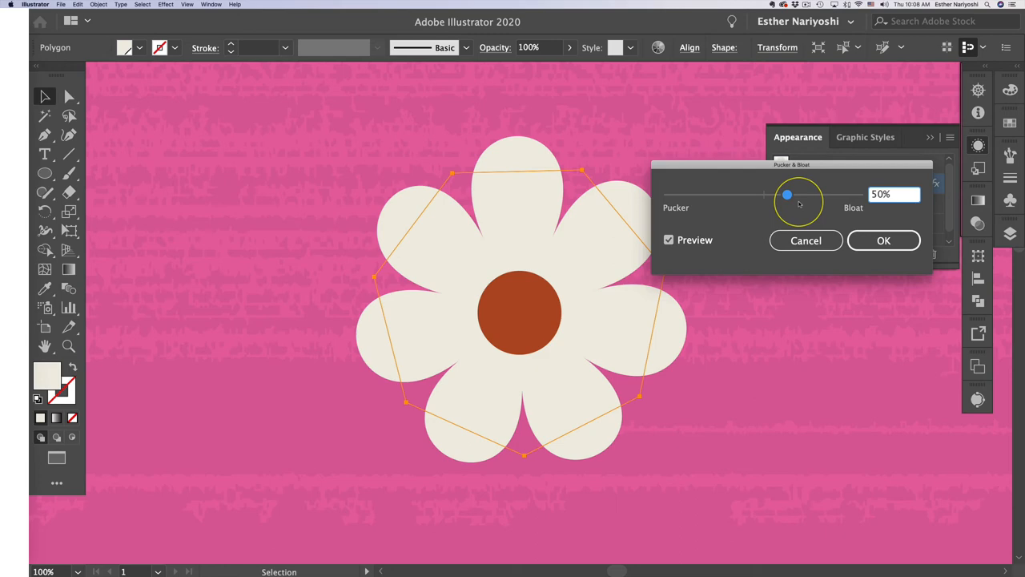
pyautogui.click(884, 240)
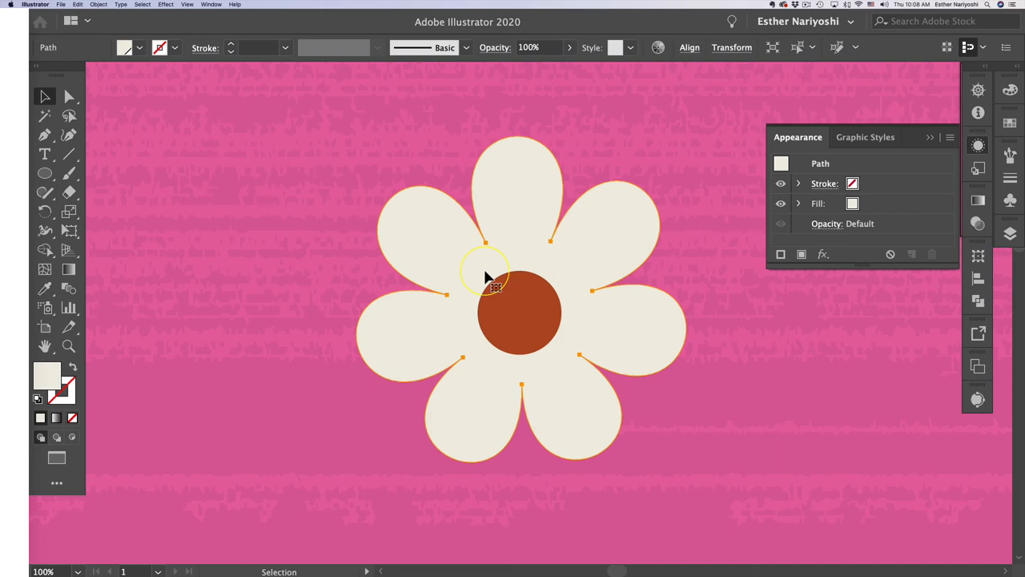
pyautogui.moveTo(493, 288)
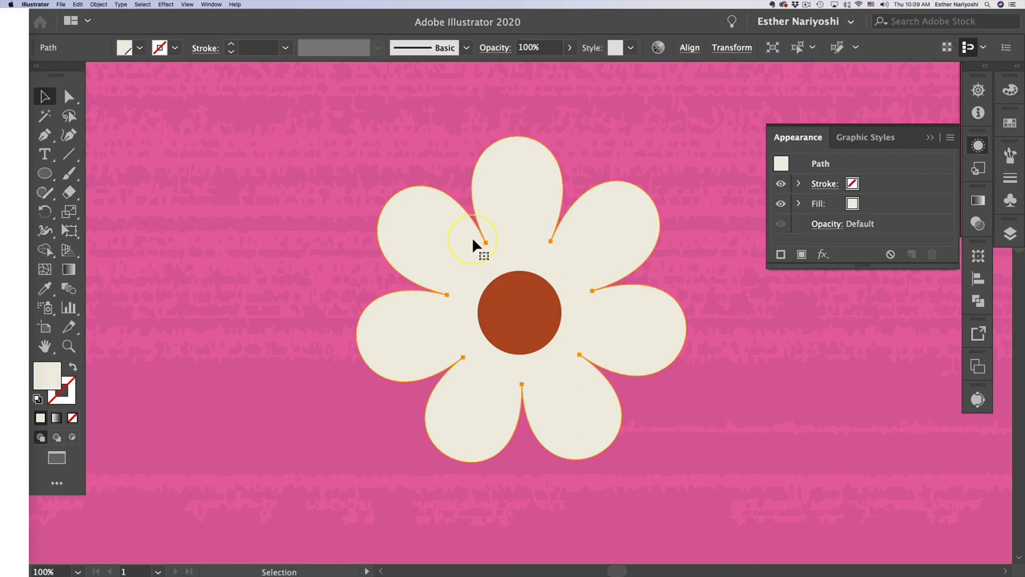
pyautogui.moveTo(511, 213)
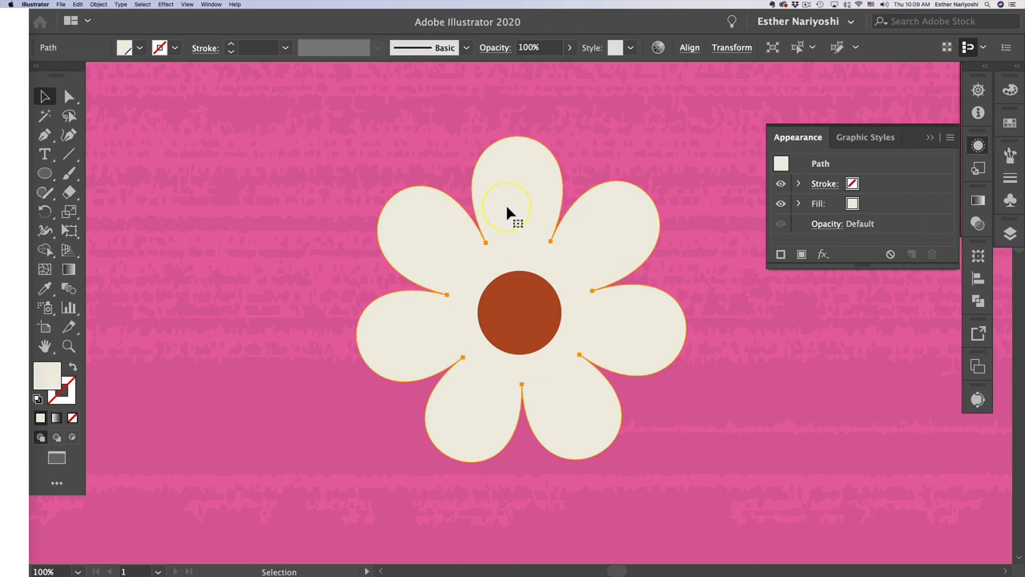
pyautogui.moveTo(513, 211)
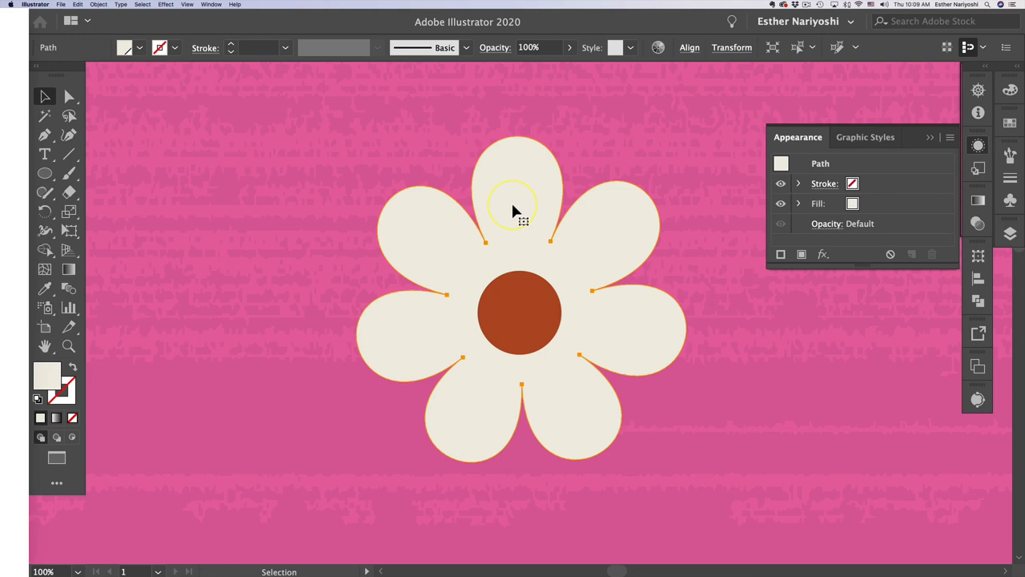
pyautogui.moveTo(515, 207)
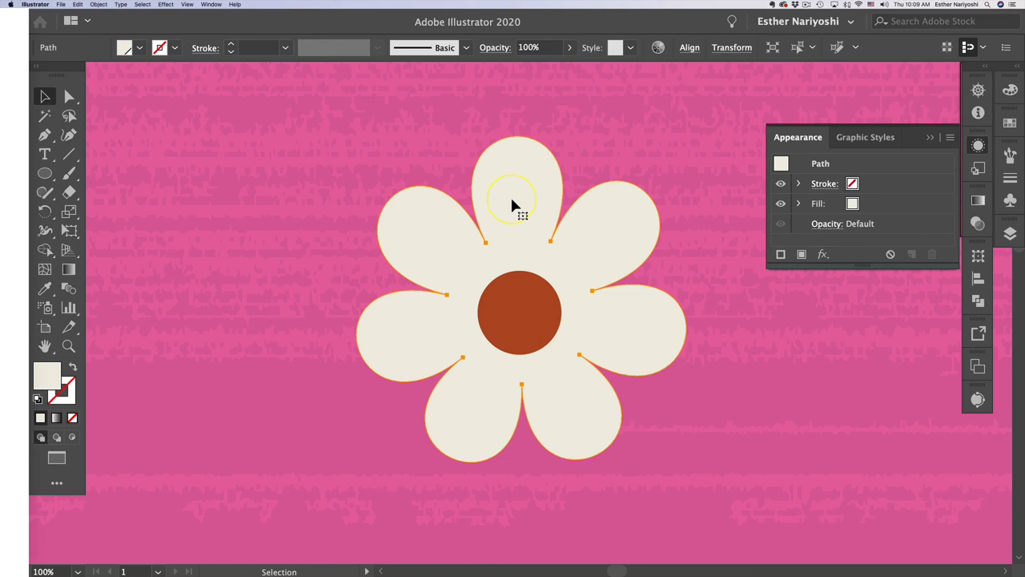